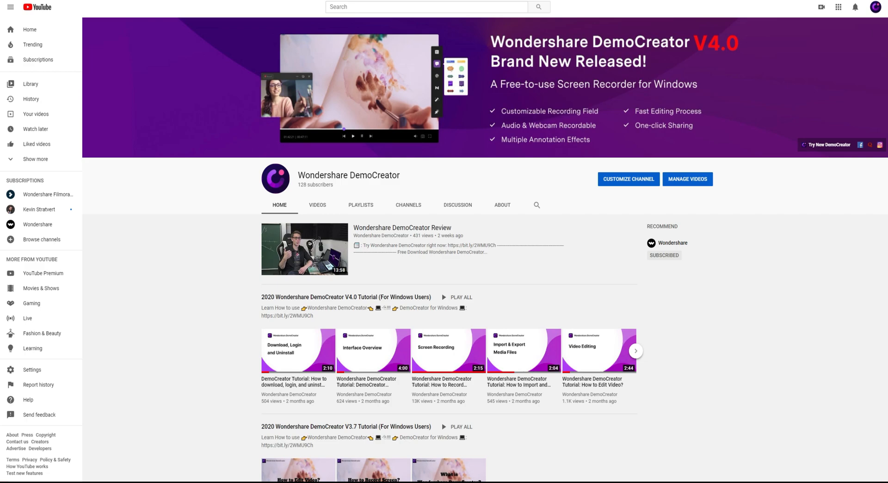
{"action": "mouse_move", "coordinate": [614, 210]}
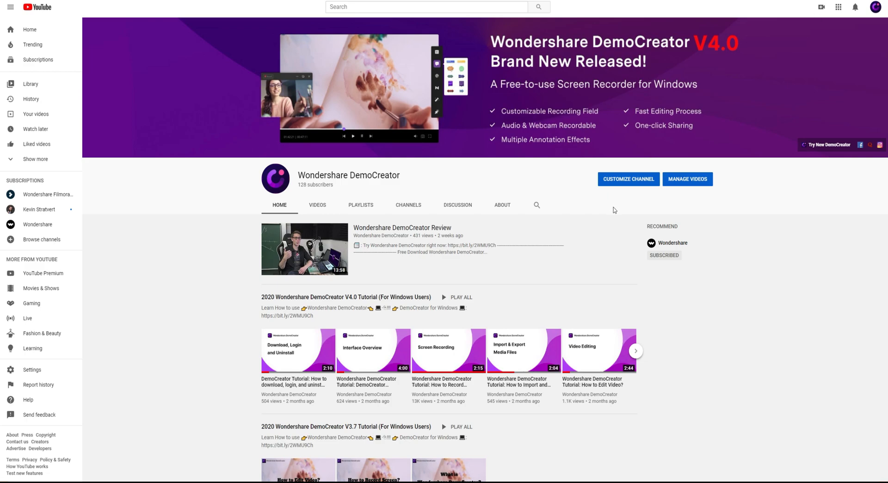
Leave the YouTube channel page and launch DemoCreator from its desktop shortcut.
{"action": "scroll", "scroll_direction": "down", "scroll_amount": 3}
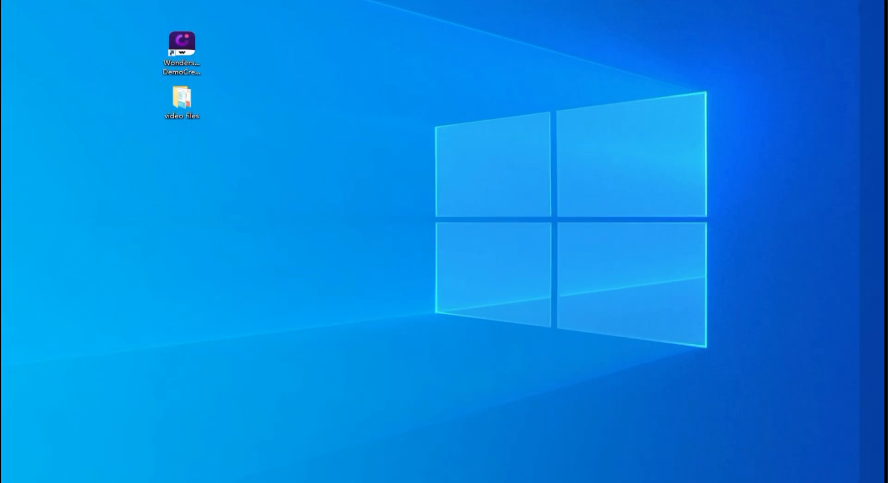
{"action": "double_click", "coordinate": [182, 44]}
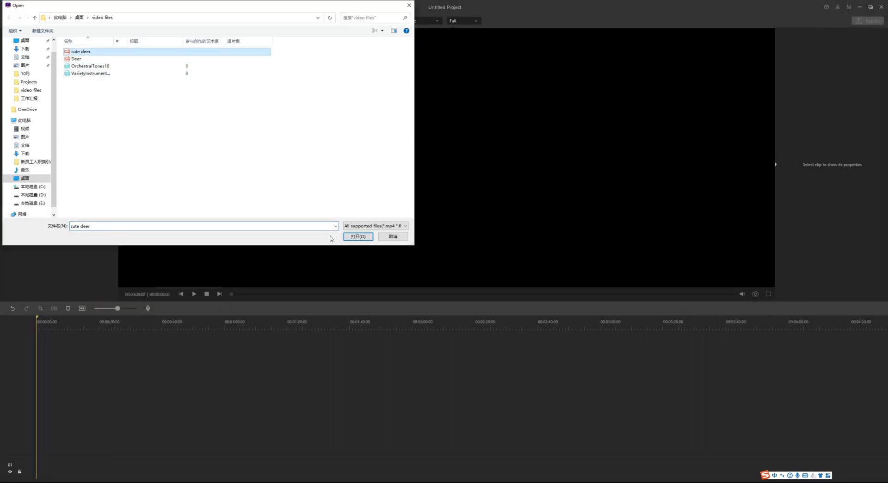
Import the 'cute deer' clip and place it at the timeline start on track 02.
{"action": "left_click", "coordinate": [357, 236]}
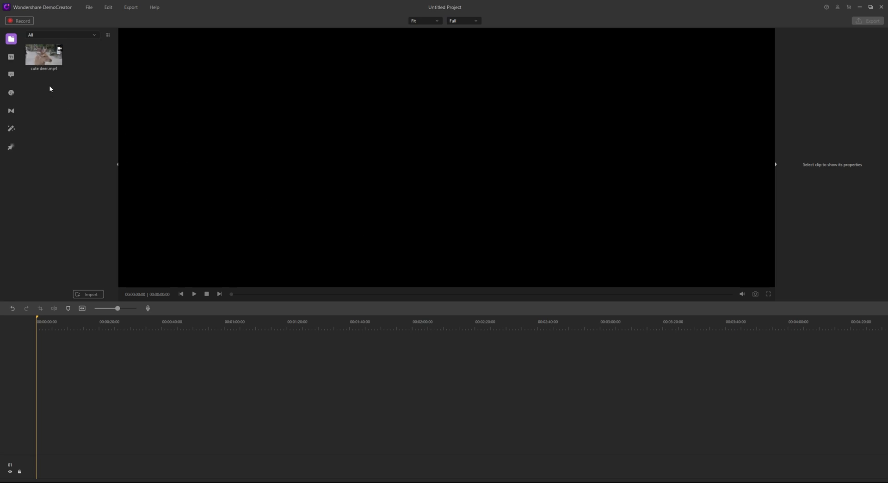
{"action": "left_click_drag", "start_coordinate": [43, 53], "coordinate": [54, 443]}
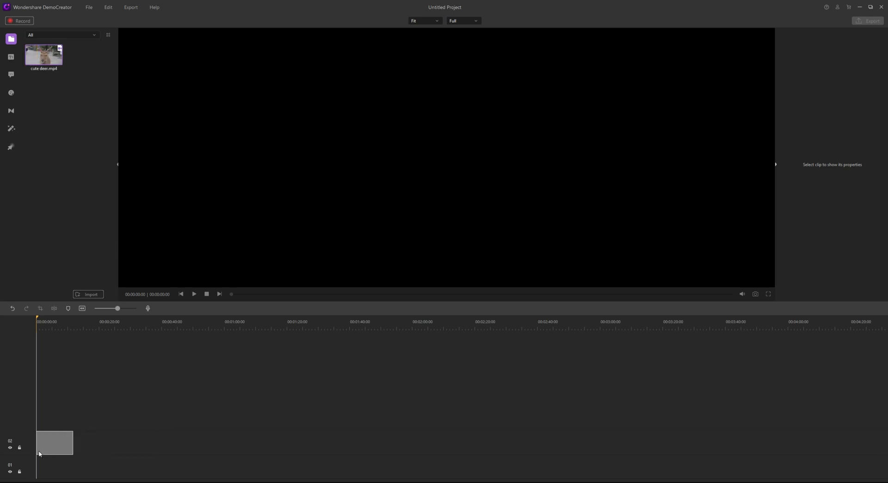
{"action": "left_click", "coordinate": [54, 442]}
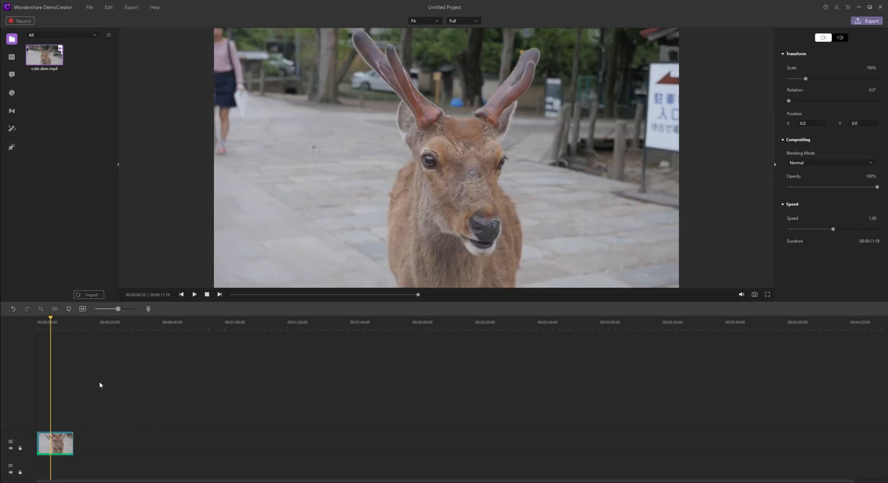
{"action": "left_click", "coordinate": [194, 294]}
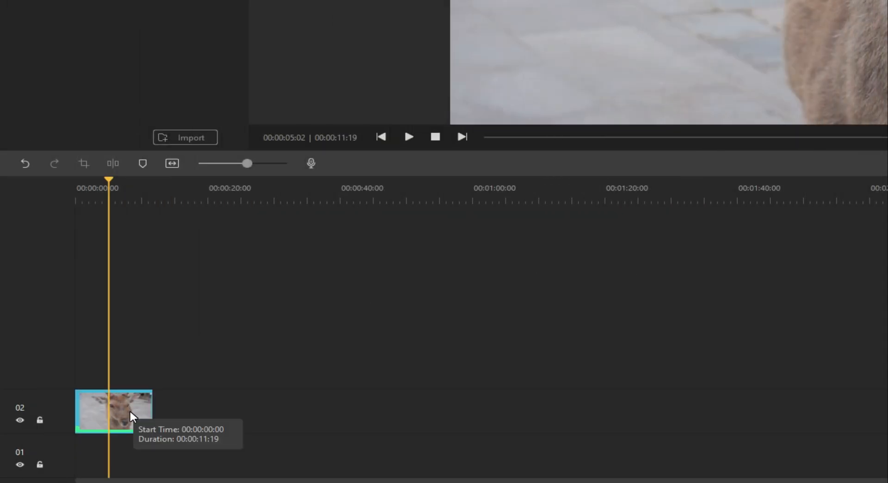
Detach the deer clip's audio onto its own track 03 via the clip's Audio detach option.
{"action": "right_click", "coordinate": [133, 418]}
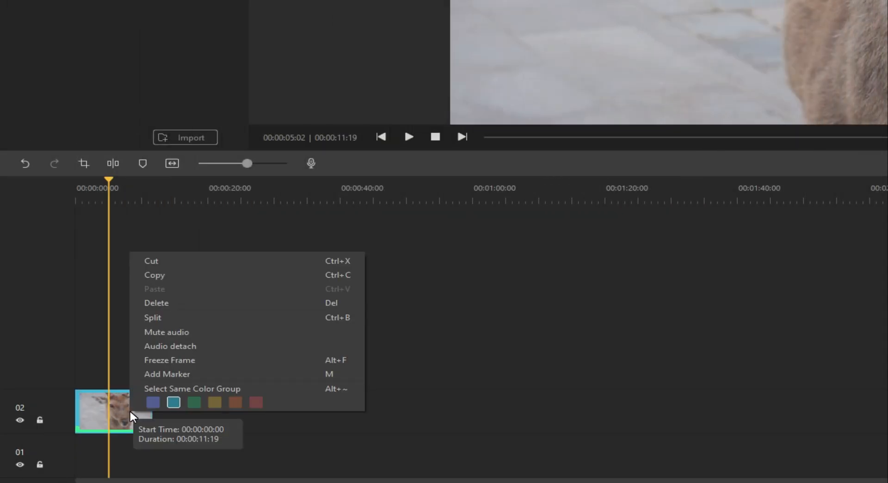
{"action": "mouse_move", "coordinate": [181, 346]}
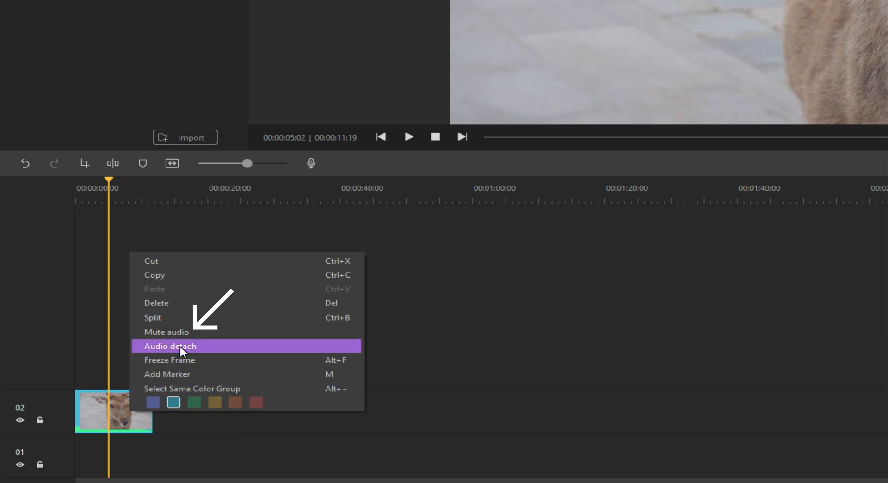
{"action": "left_click", "coordinate": [169, 346]}
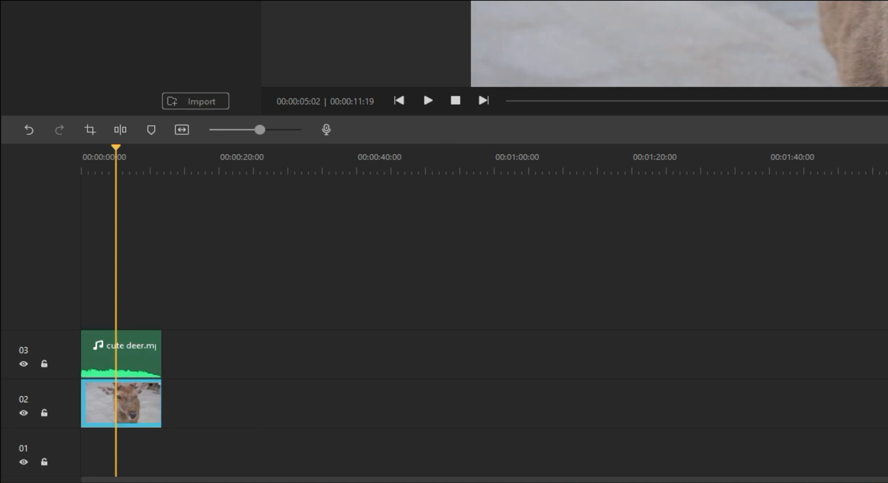
Delete the detached original audio clip from track 03, leaving the silent deer video.
{"action": "right_click", "coordinate": [139, 354]}
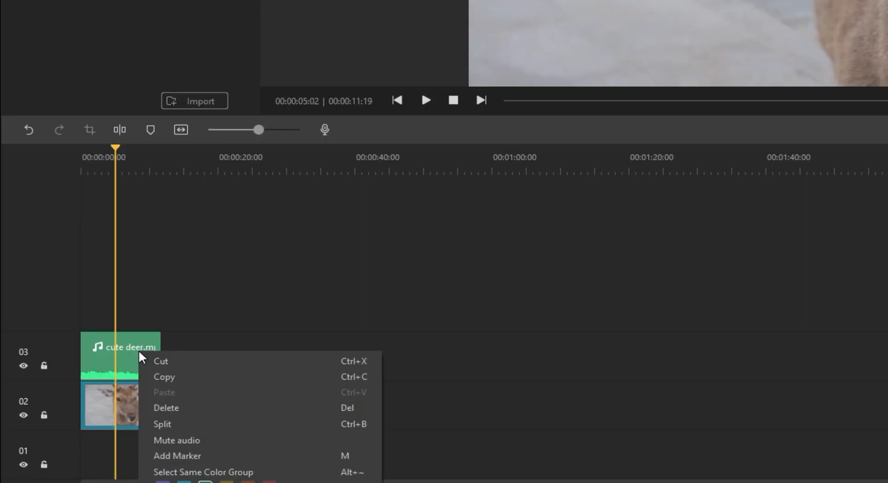
{"action": "mouse_move", "coordinate": [187, 410]}
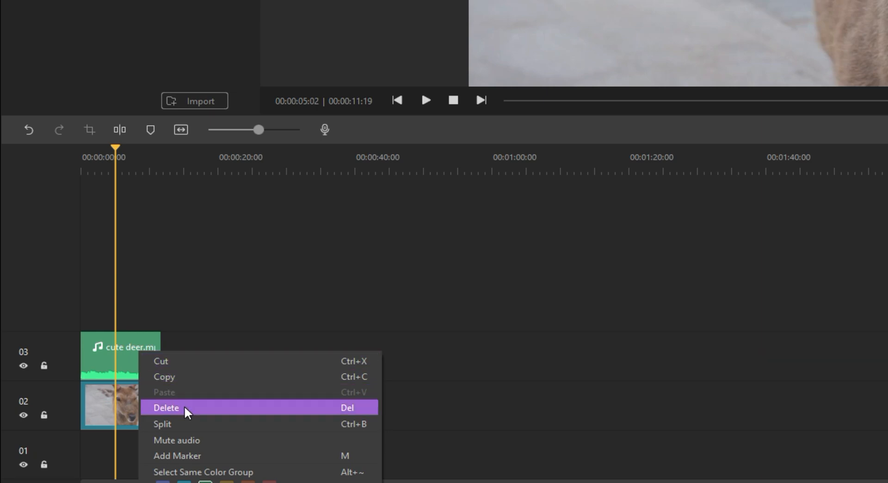
{"action": "left_click", "coordinate": [166, 407]}
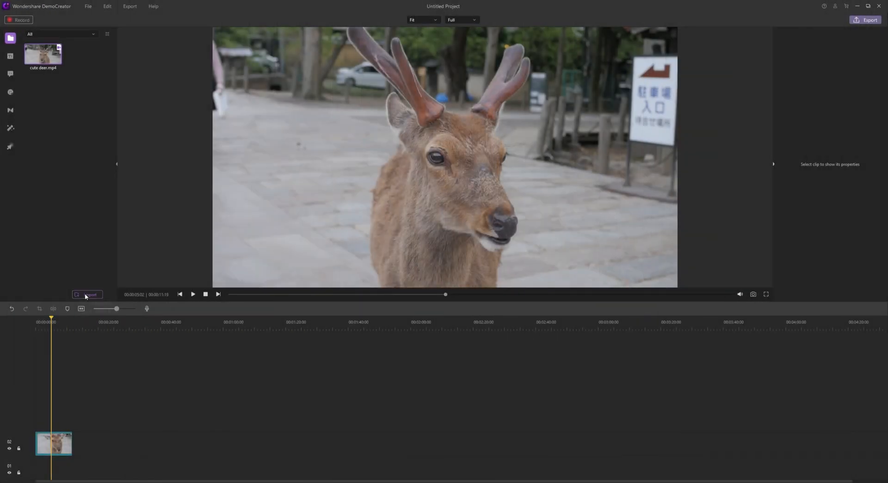
Import the OrchestralTones10 music file and add it to track 01 beneath the deer video.
{"action": "left_click", "coordinate": [88, 295]}
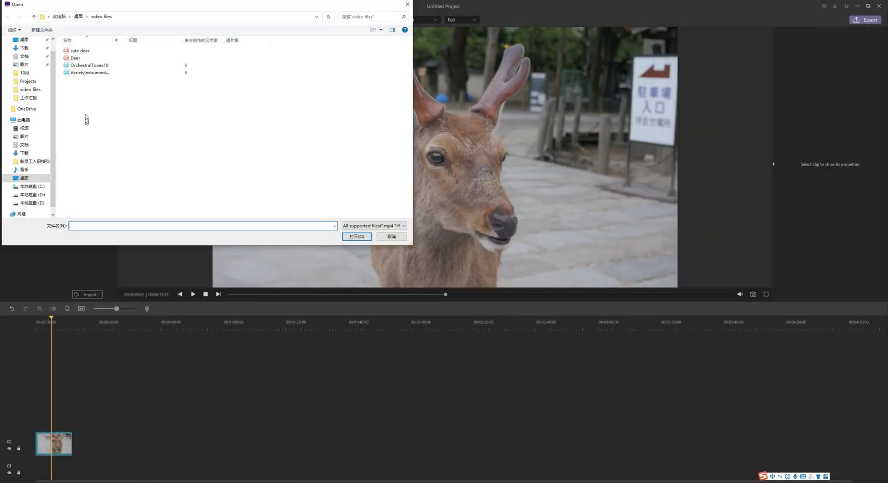
{"action": "left_click", "coordinate": [356, 237]}
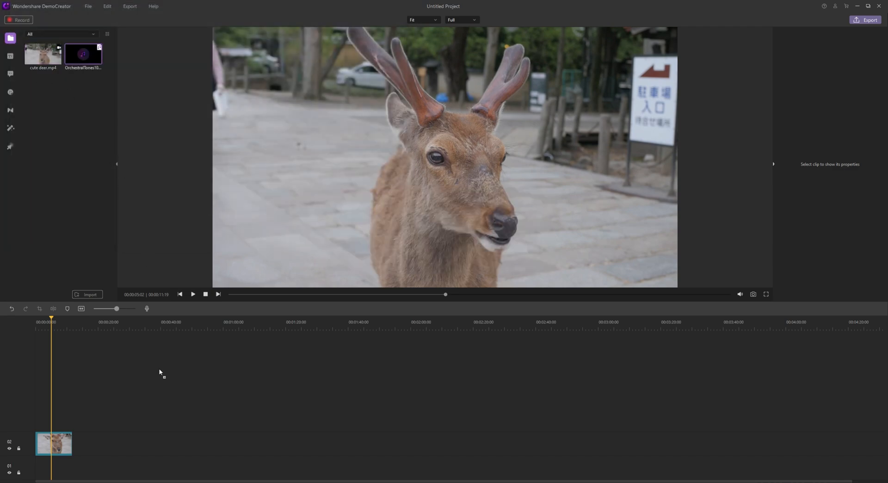
{"action": "right_click", "coordinate": [54, 443]}
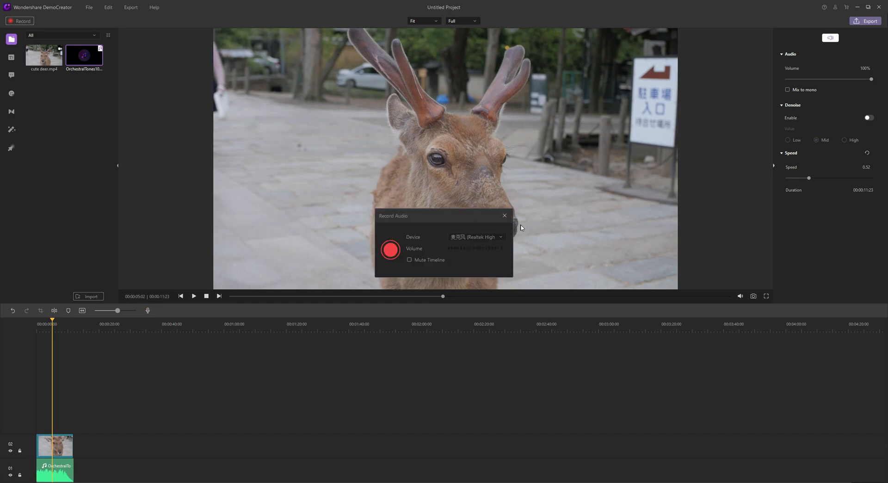
Record a voiceover in the Record Audio dialog, placing it on track 03 above the video.
{"action": "left_click_drag", "start_coordinate": [501, 248], "coordinate": [481, 248]}
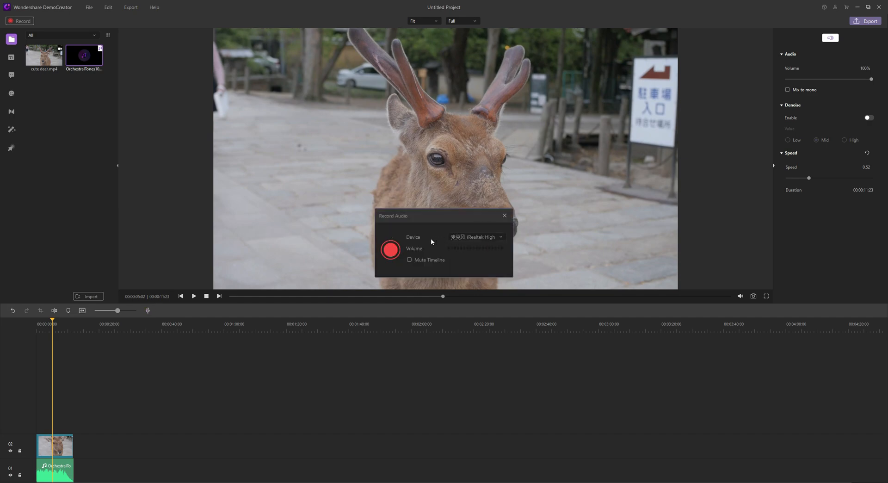
{"action": "left_click", "coordinate": [390, 250]}
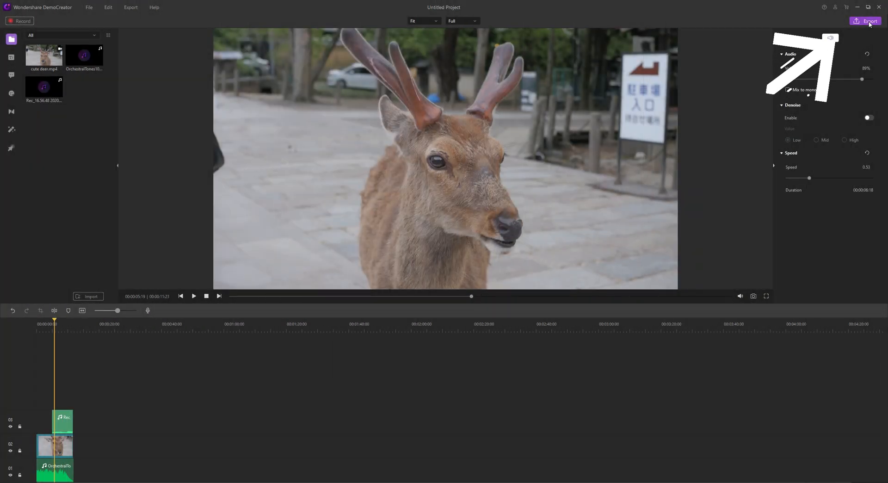
Choose the export output format for the project, then like the DemoCreator tutorial on YouTube.
{"action": "left_click", "coordinate": [869, 21]}
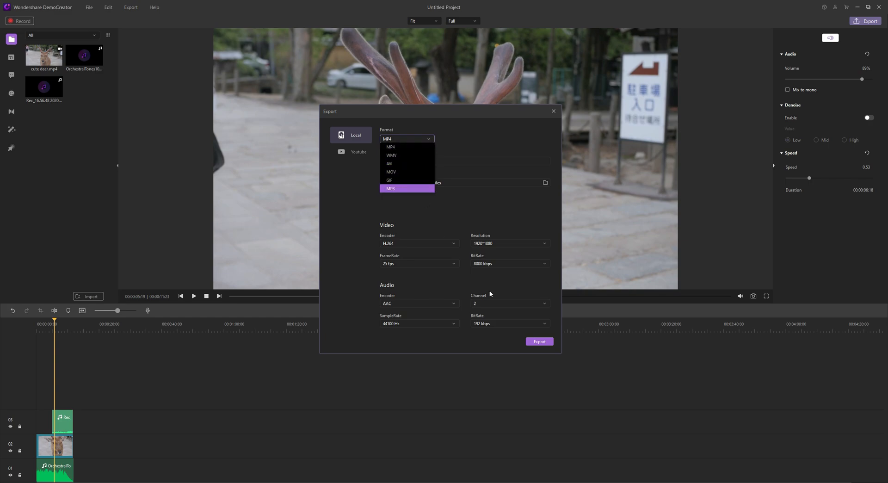
{"action": "left_click", "coordinate": [553, 111]}
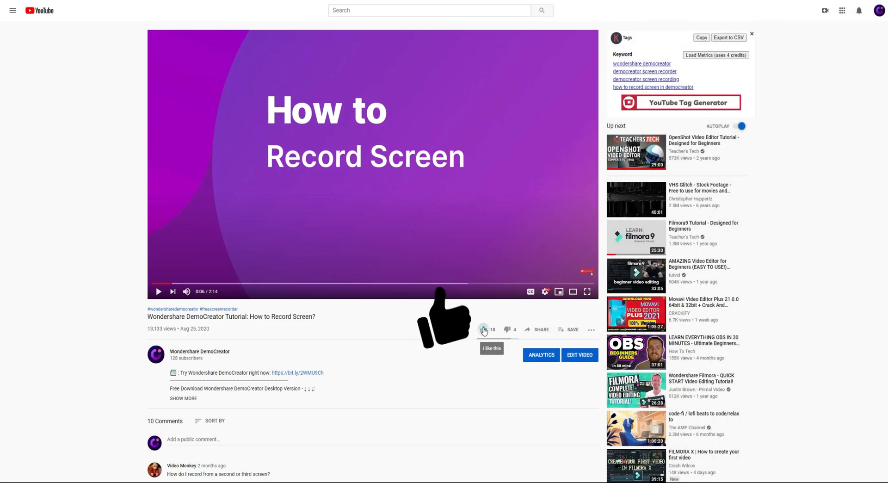
{"action": "left_click", "coordinate": [483, 330]}
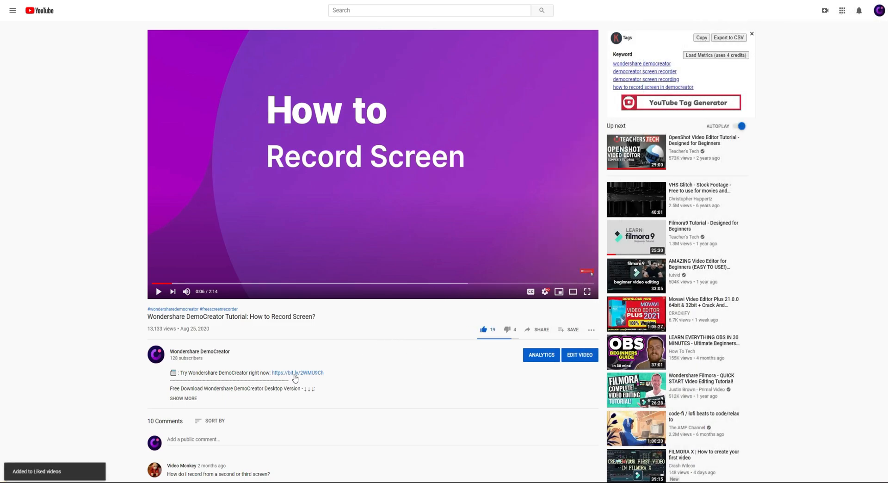